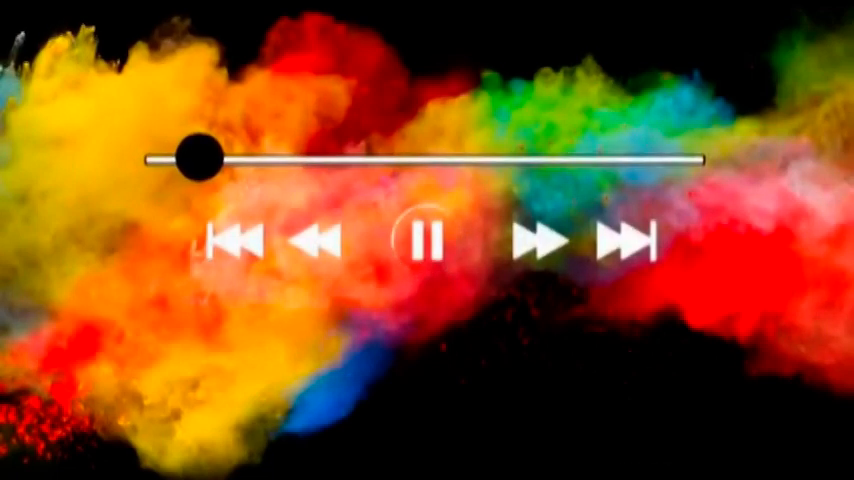
left_click(427, 240)
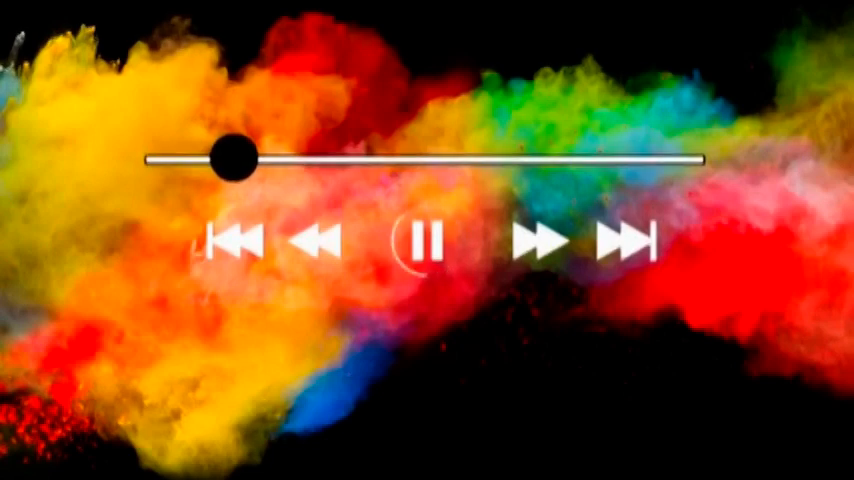
left_click(423, 240)
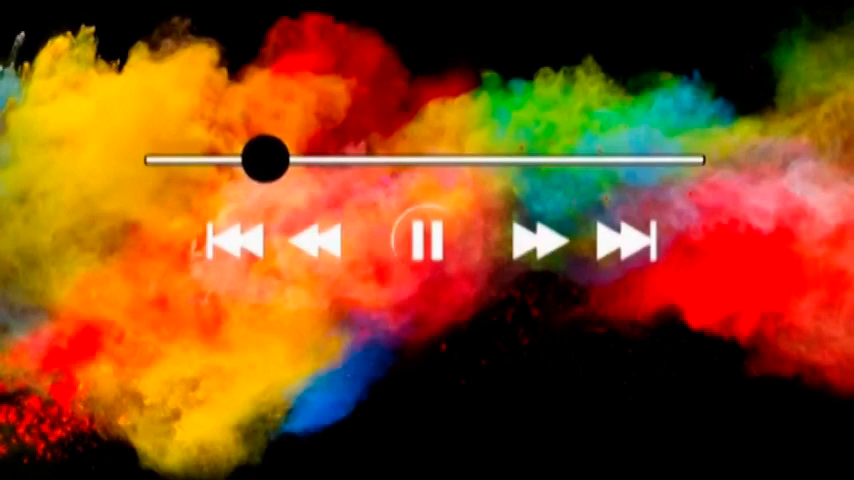
left_click(427, 240)
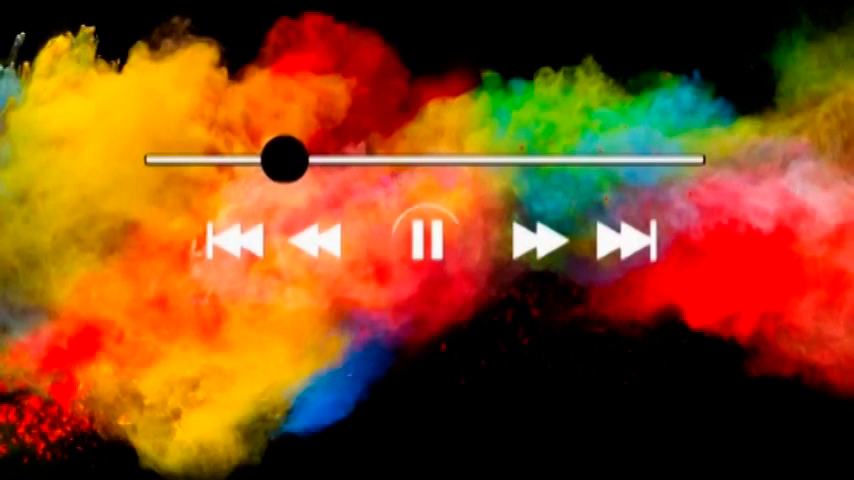
left_click(427, 240)
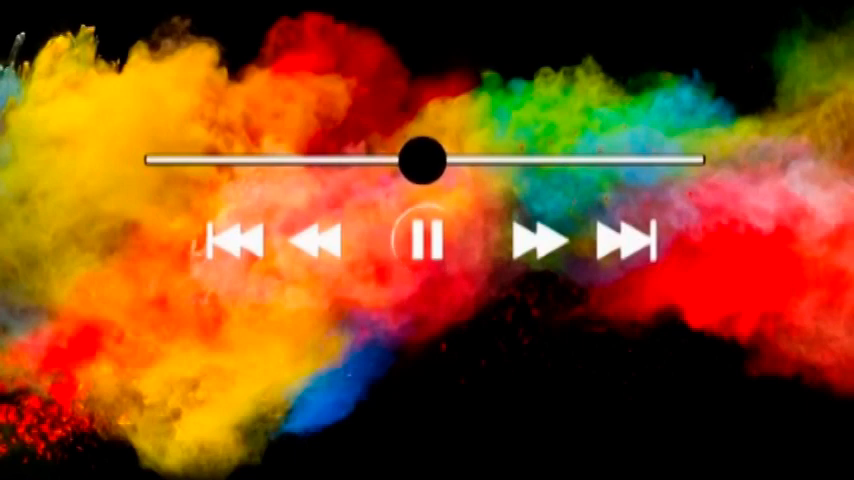
mouse_move(427, 239)
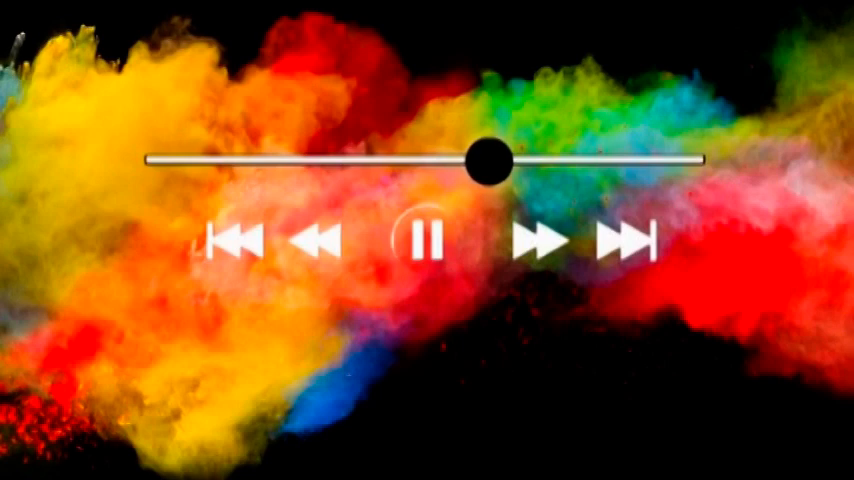
left_click(427, 238)
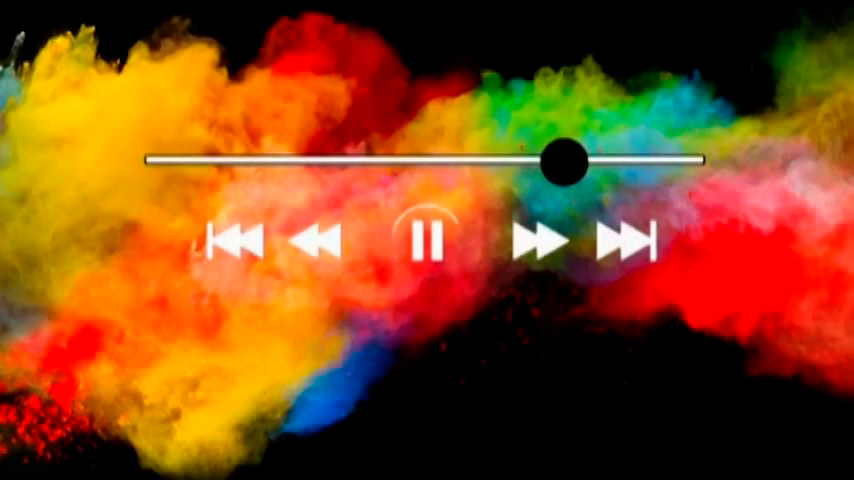
left_click(427, 240)
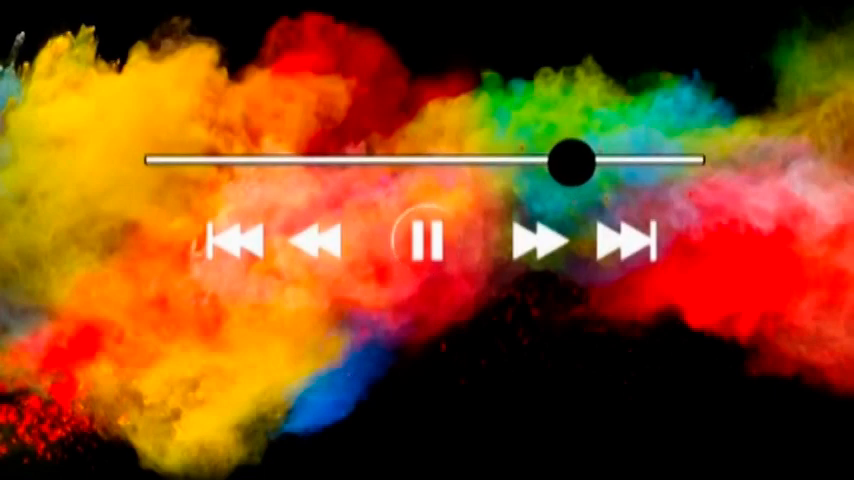
left_click(427, 240)
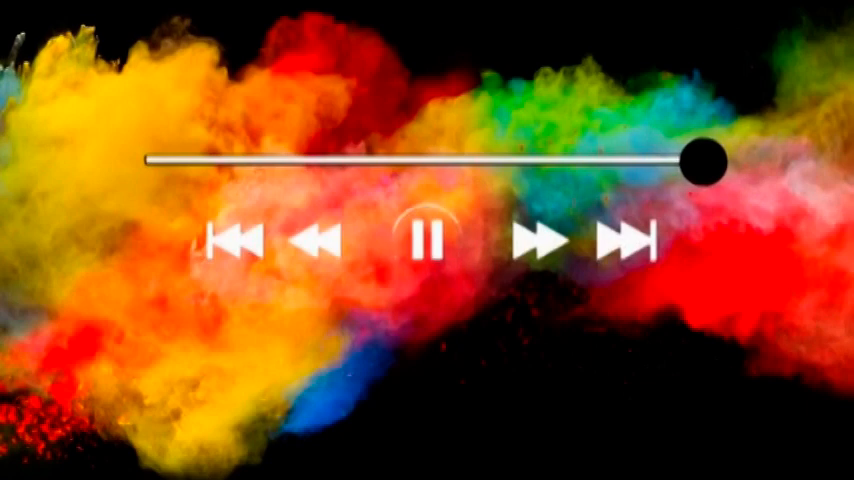
left_click(425, 240)
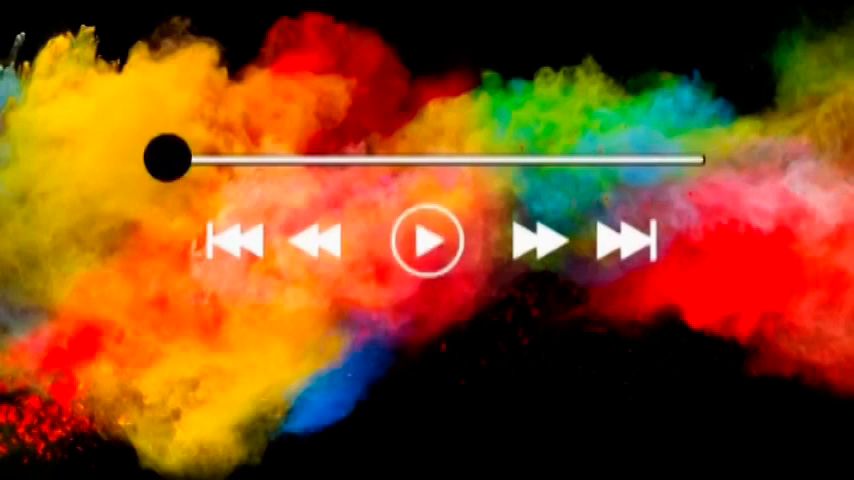
left_click(430, 240)
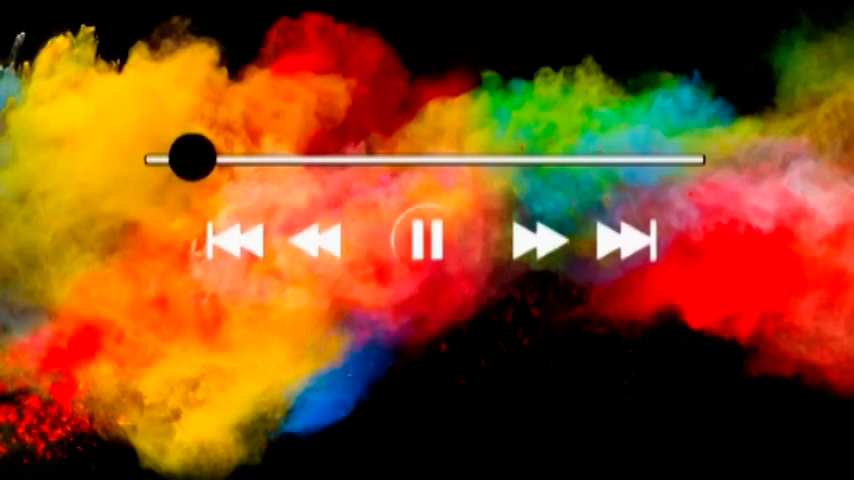
left_click(427, 240)
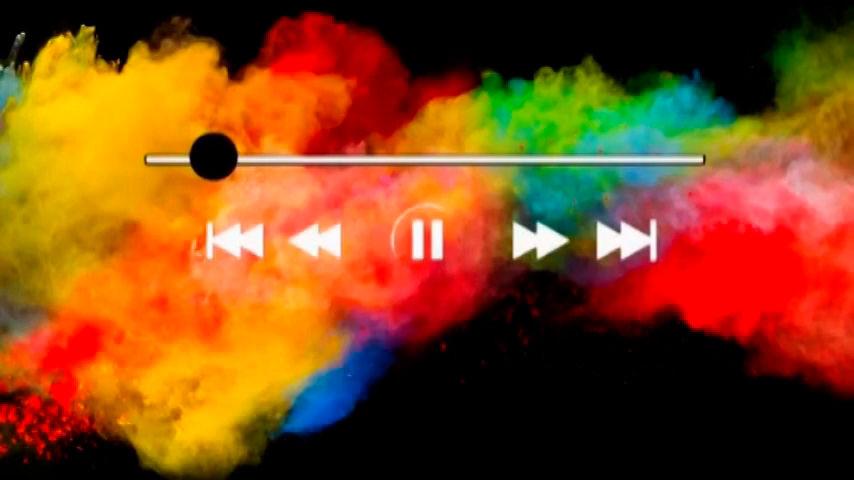
left_click(427, 240)
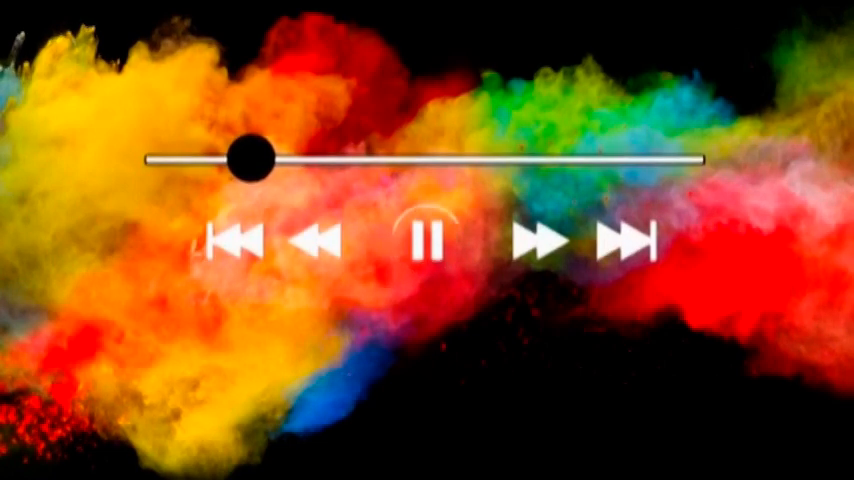
left_click(426, 240)
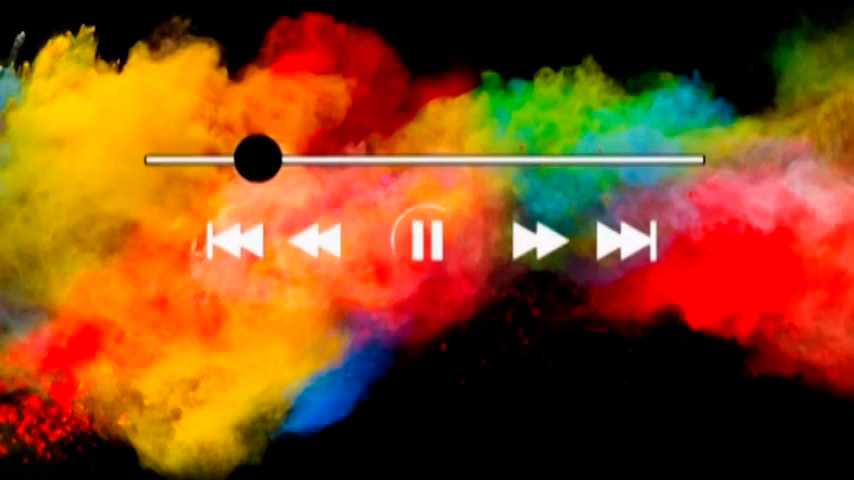
left_click(426, 240)
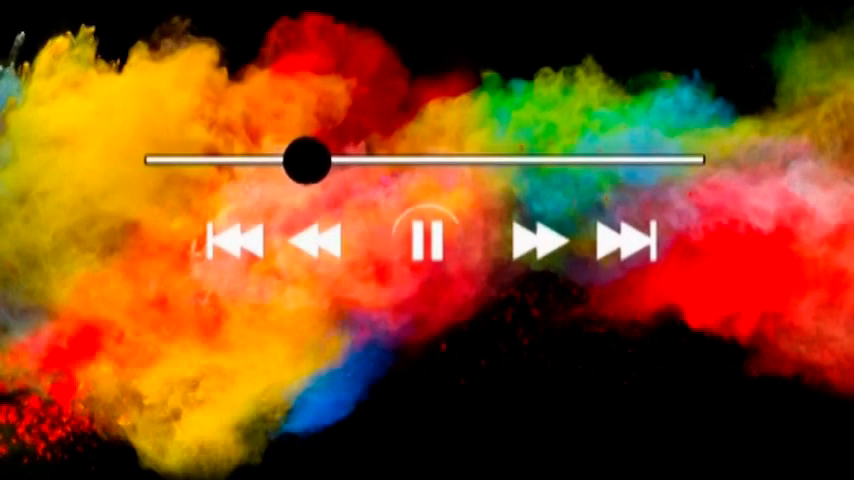
left_click(427, 240)
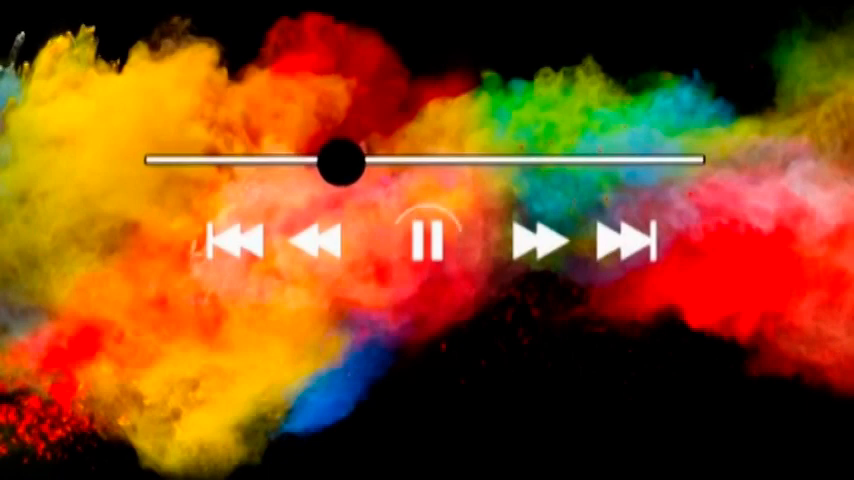
left_click(430, 240)
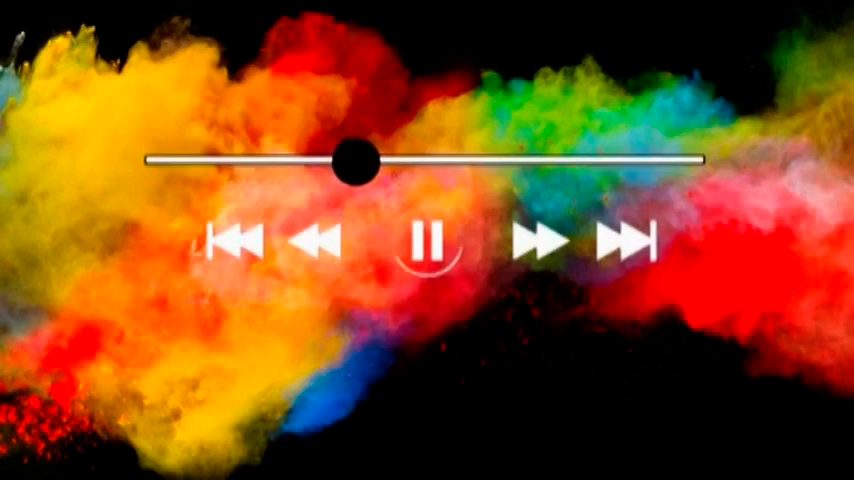
left_click(427, 241)
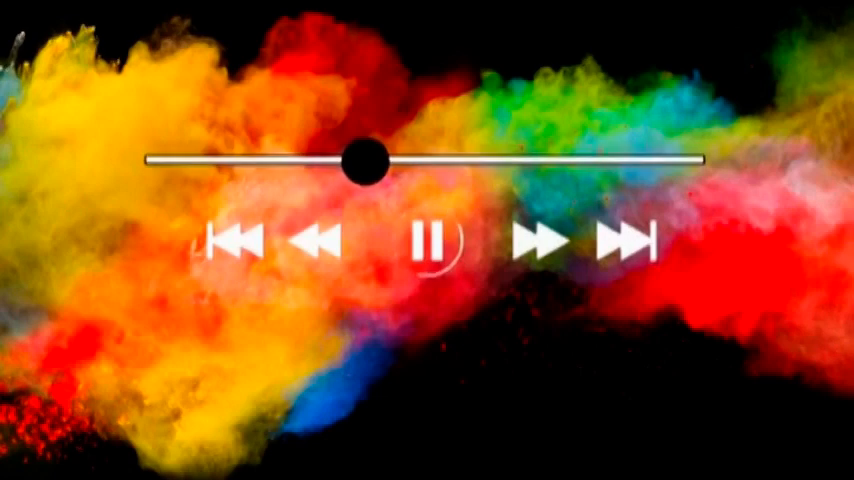
left_click(428, 242)
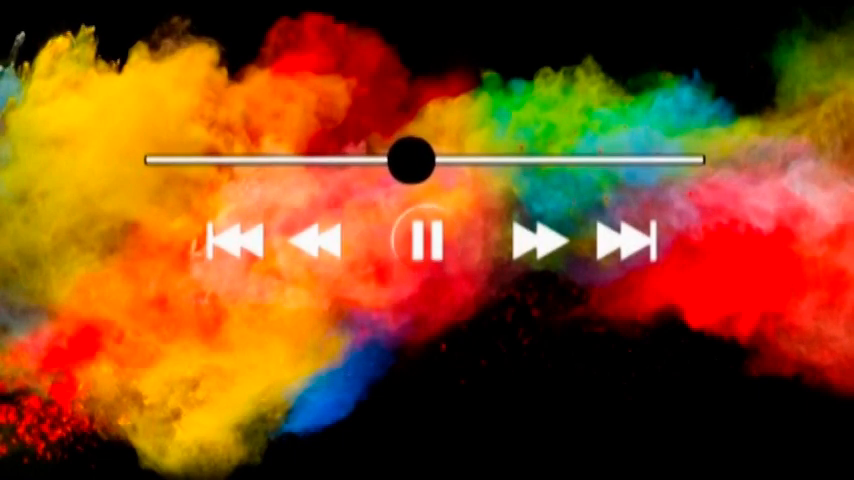
left_click(427, 240)
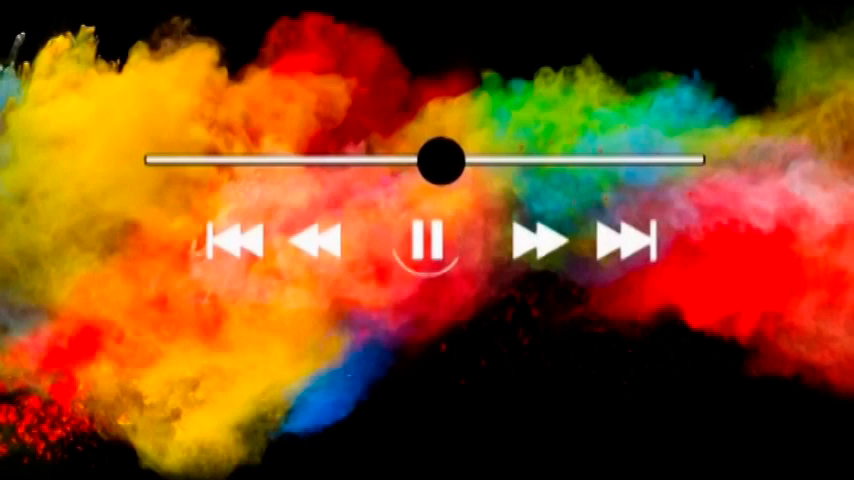
left_click(427, 240)
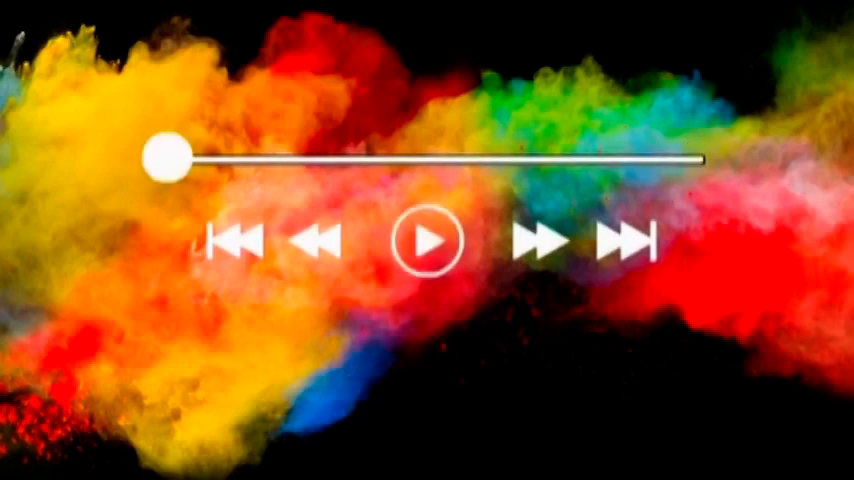
left_click(429, 240)
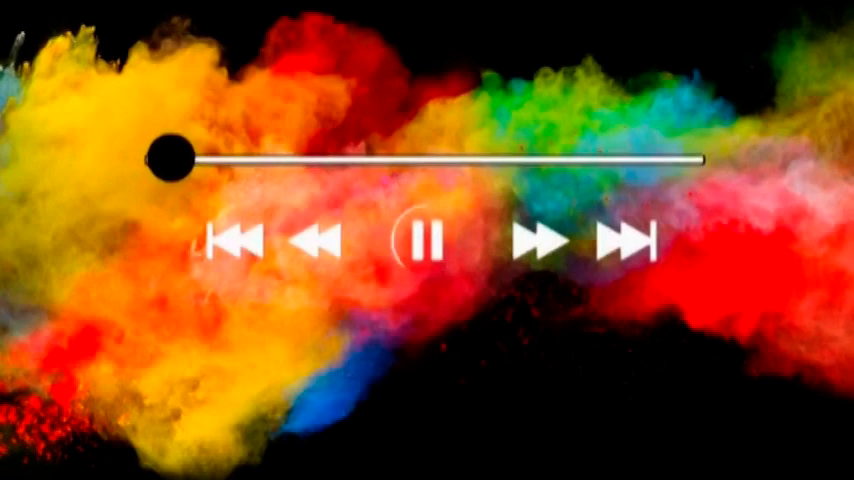
left_click(426, 240)
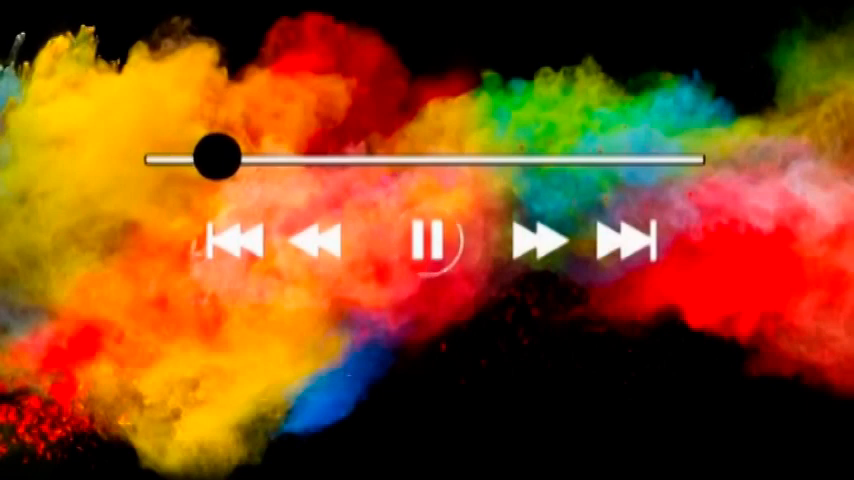
left_click(427, 240)
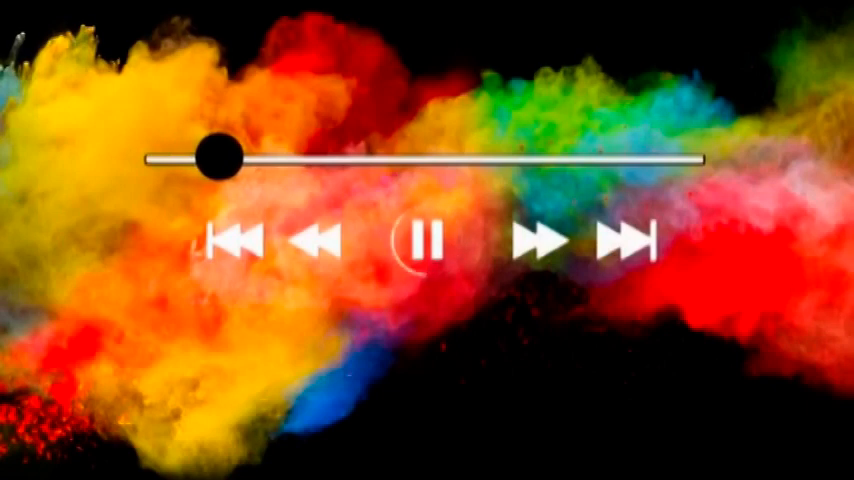